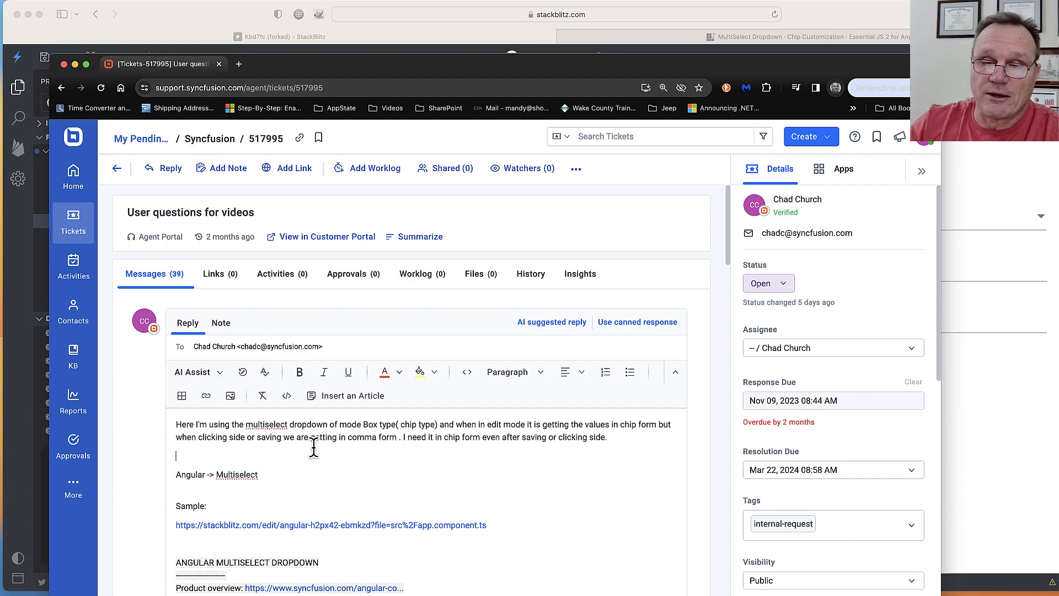
mouse_move(454, 452)
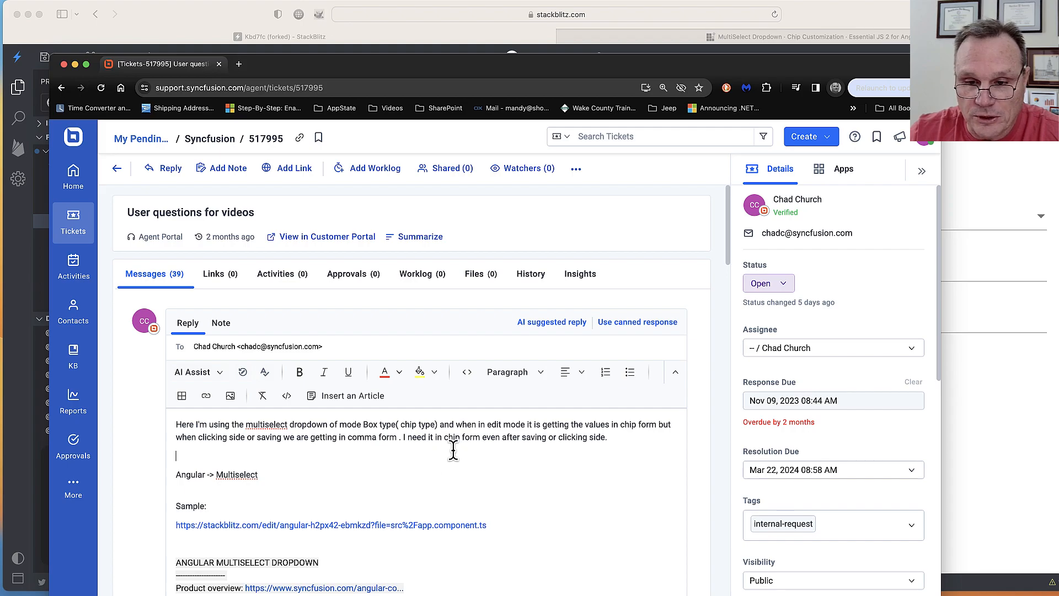
Step: Select sports in the Default and Delimiter previews, adding Hockey to the Delimiter Mode list
drag(420, 449, 582, 449)
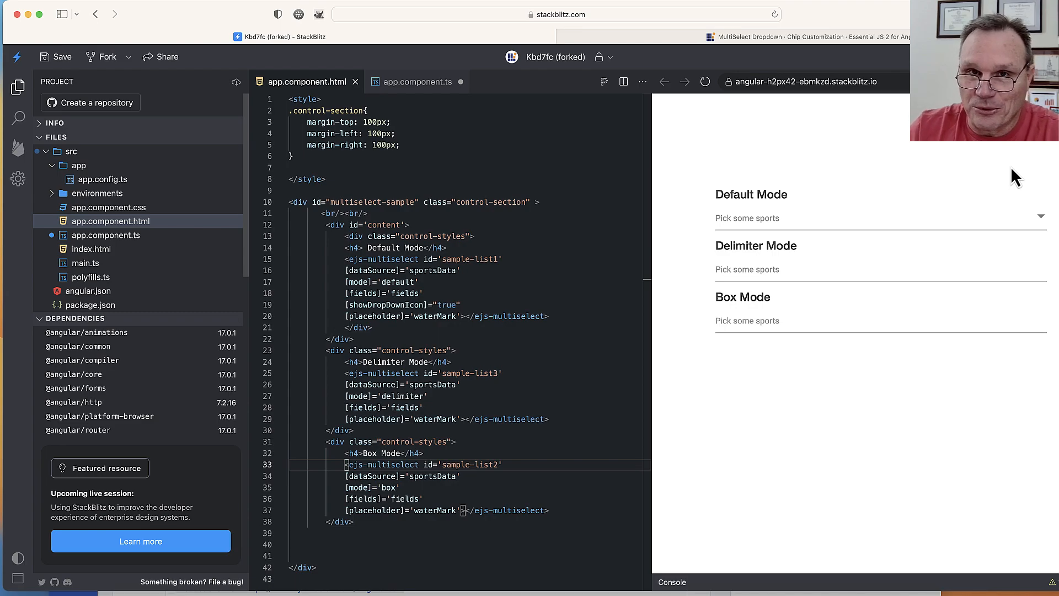
mouse_move(513, 153)
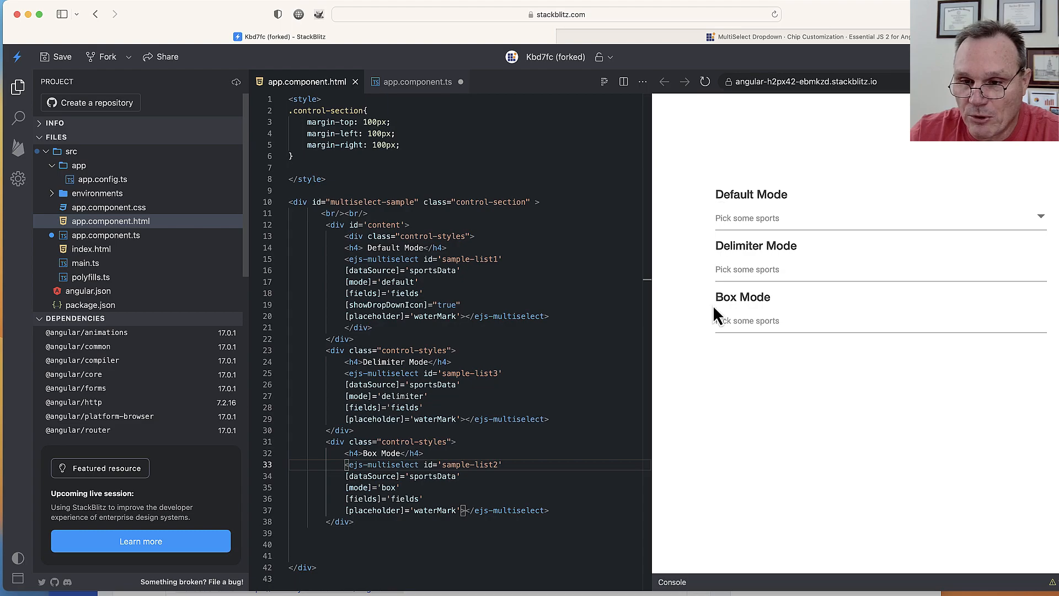
mouse_move(711, 211)
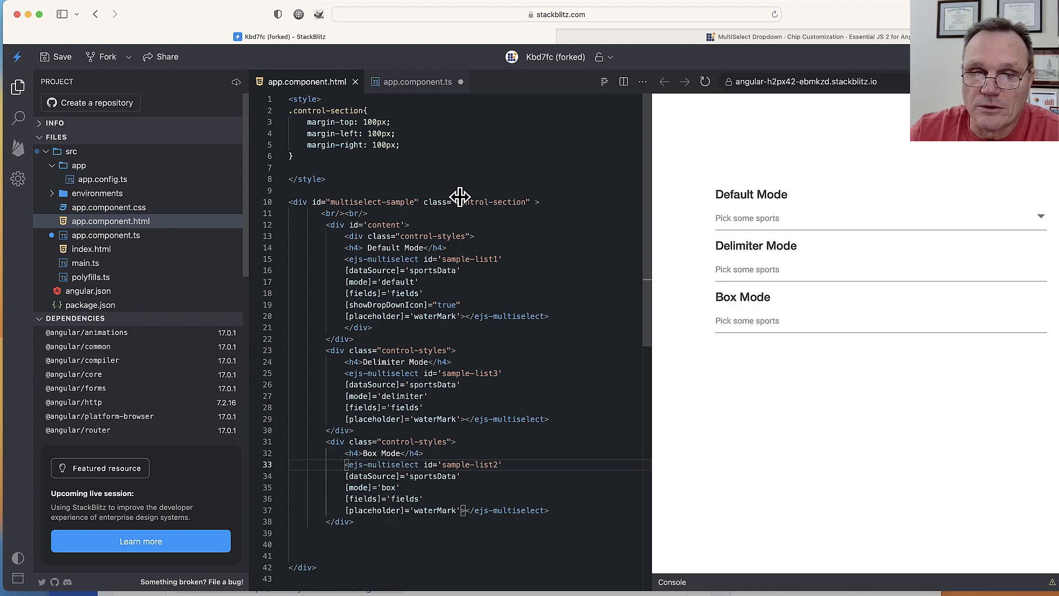
mouse_move(394, 242)
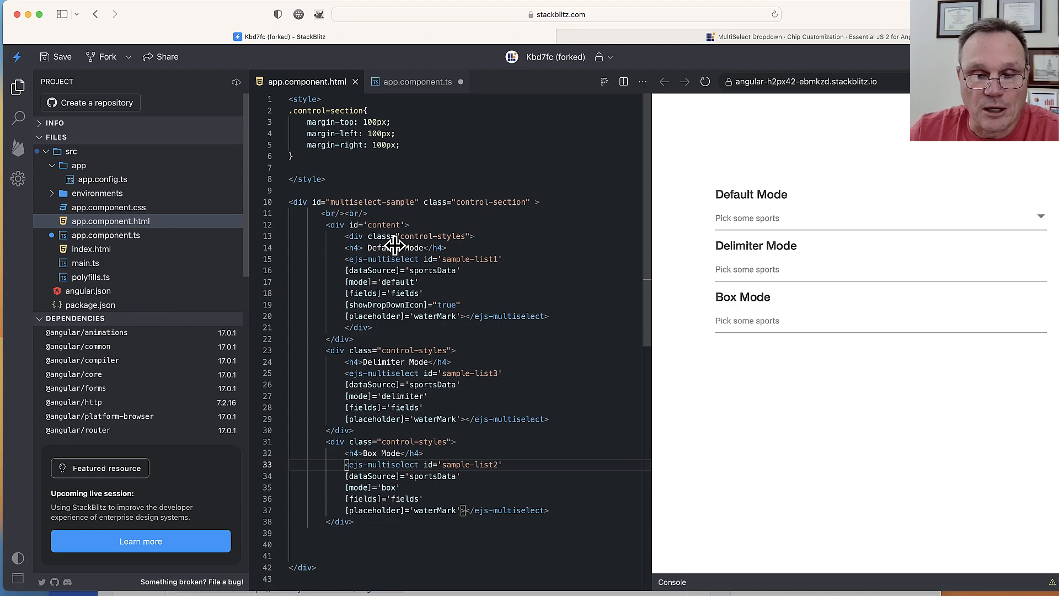
mouse_move(410, 285)
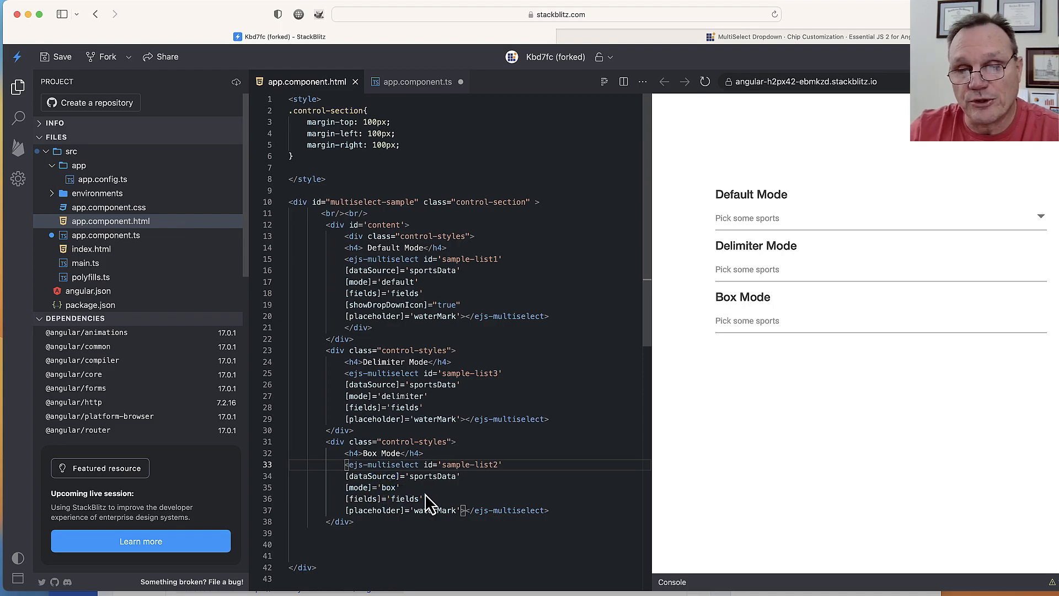
mouse_move(513, 268)
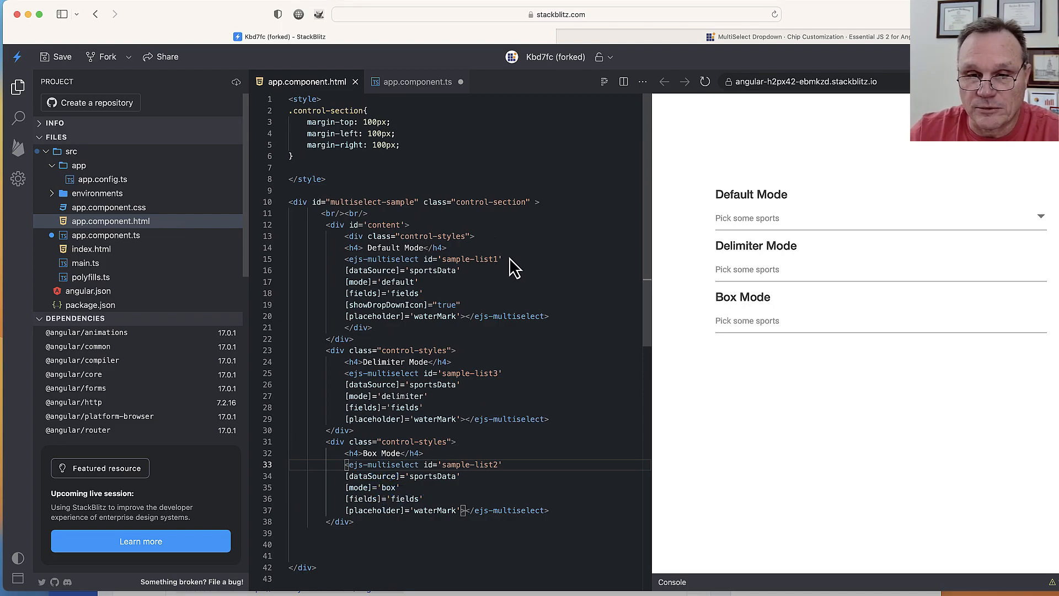
mouse_move(535, 299)
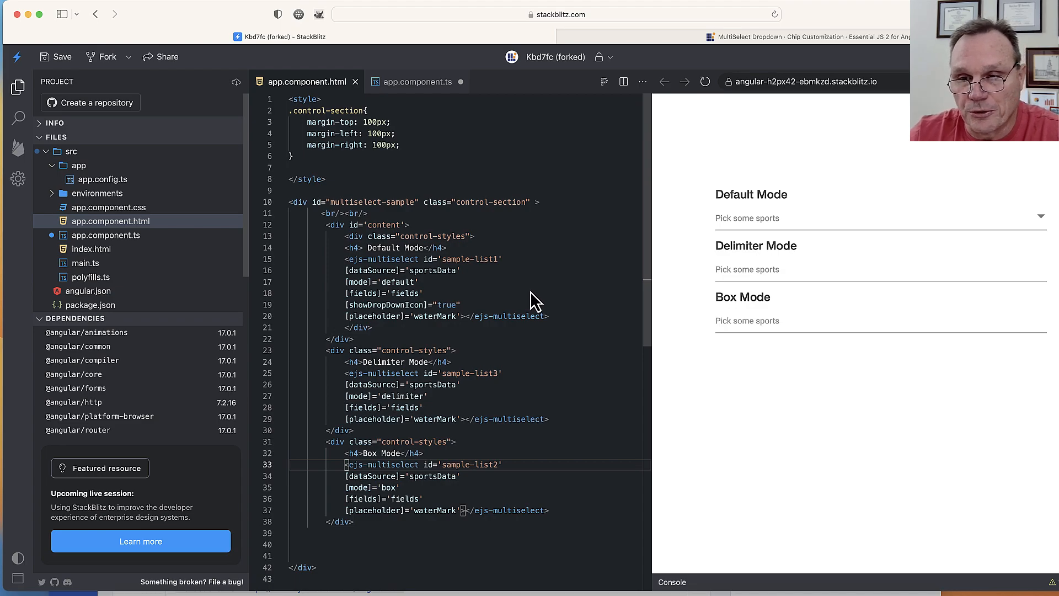
mouse_move(1042, 210)
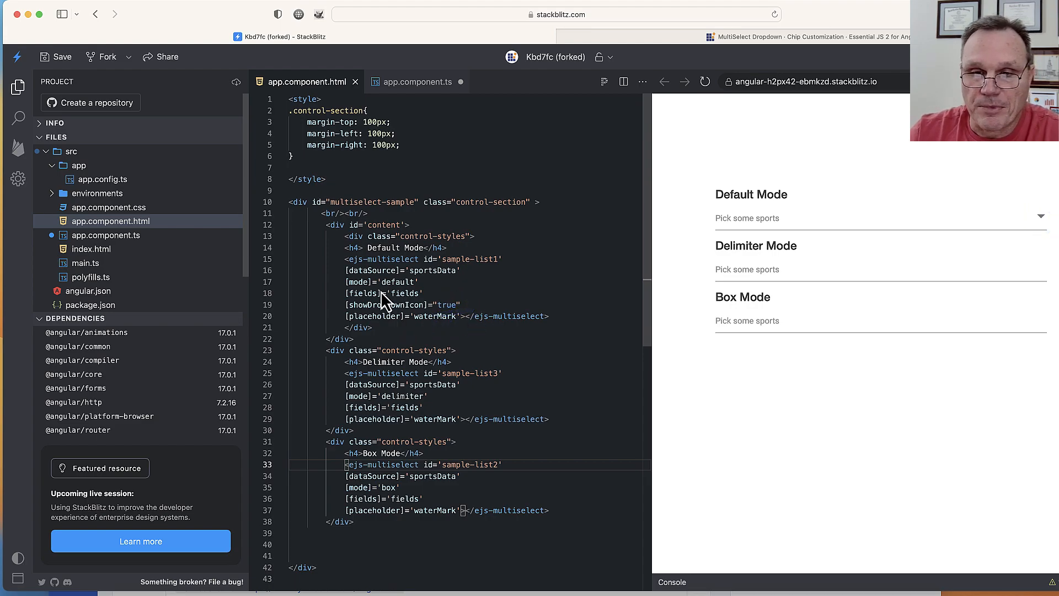
mouse_move(495, 525)
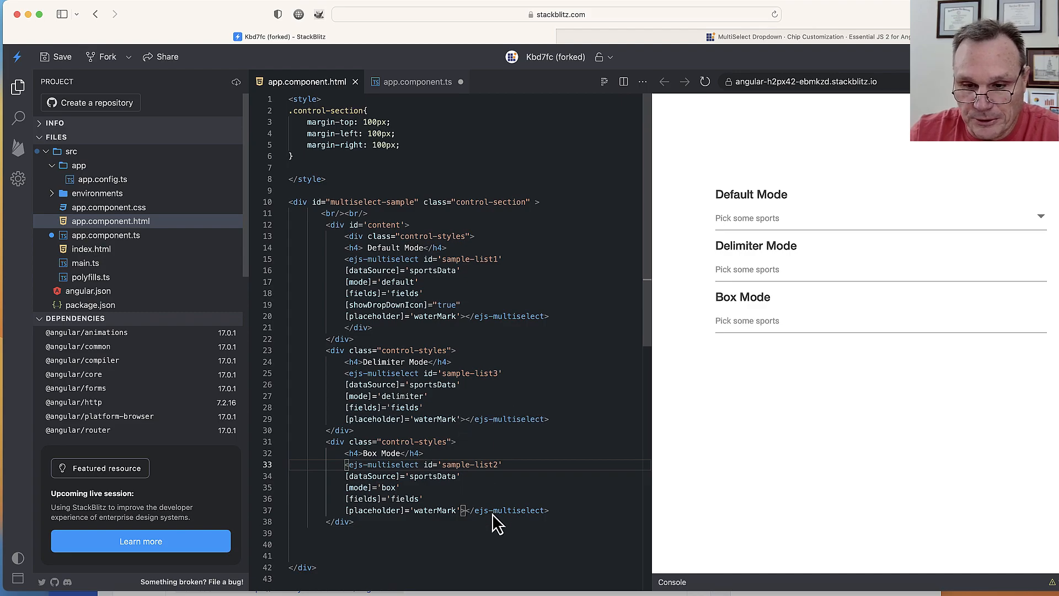
mouse_move(401, 528)
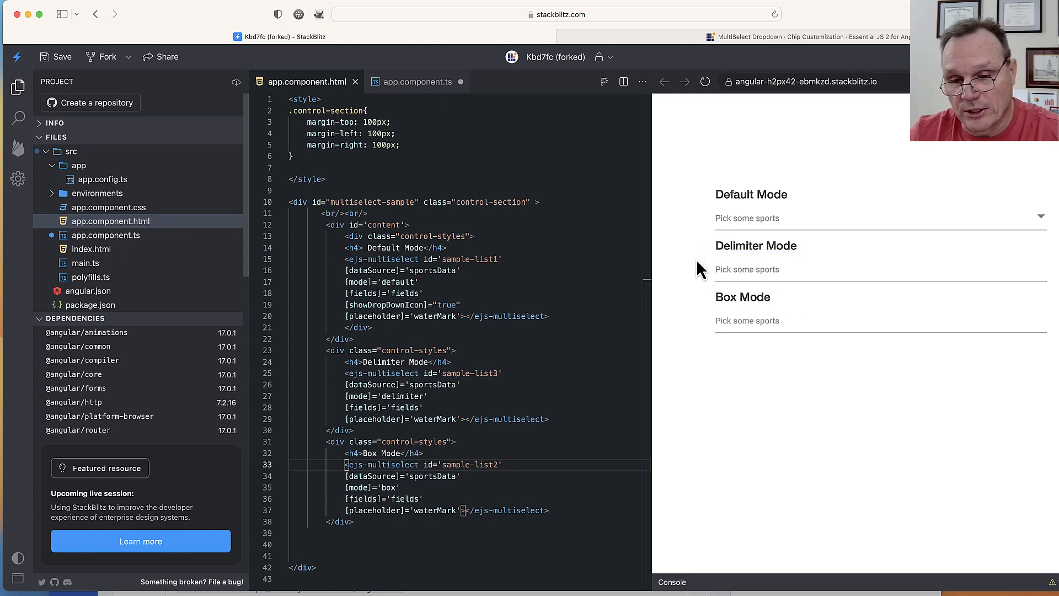
mouse_move(757, 269)
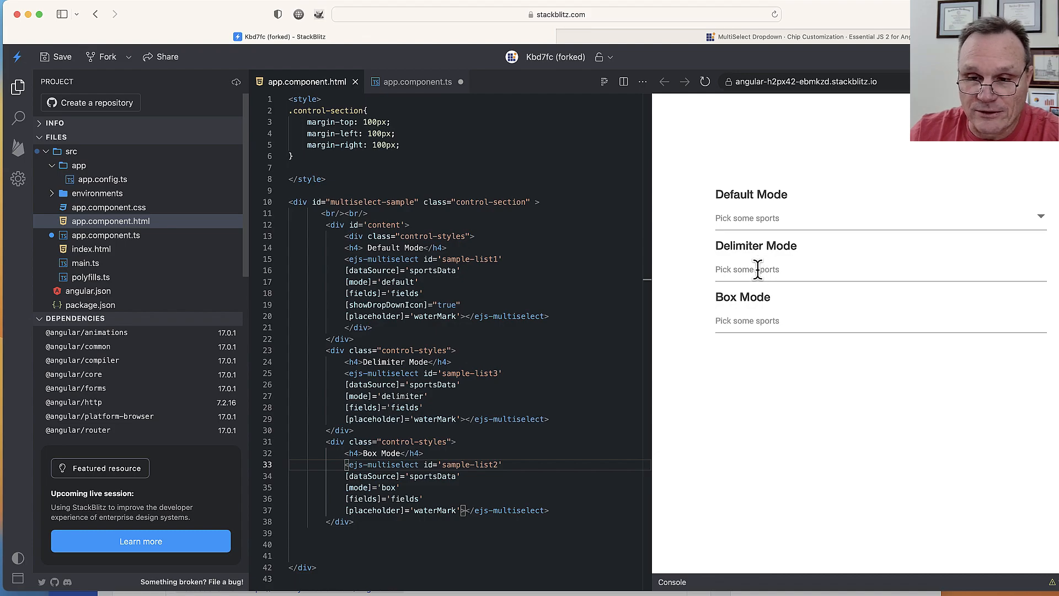
mouse_move(754, 228)
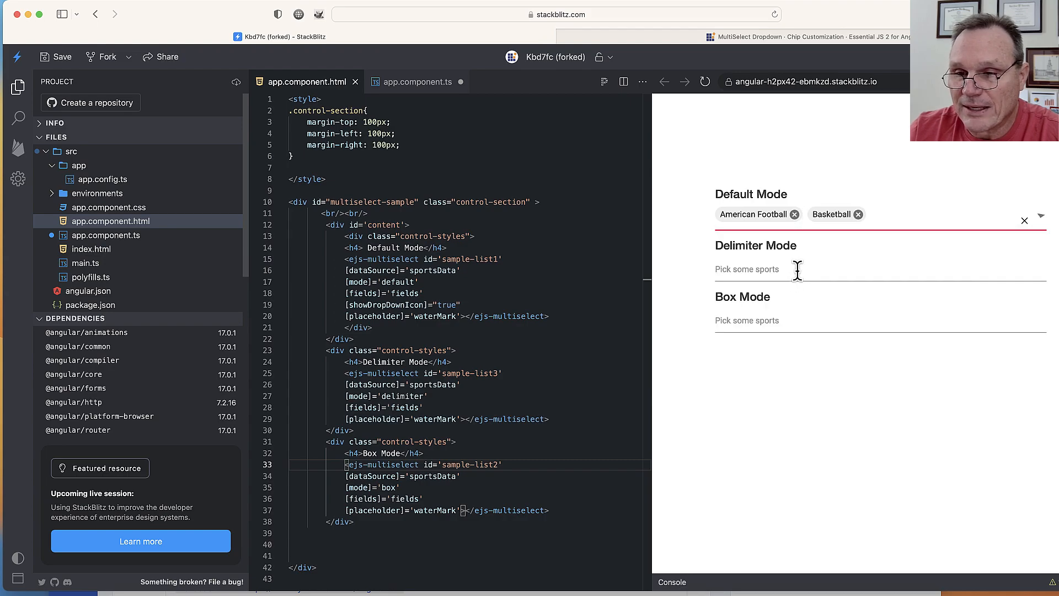
mouse_move(802, 226)
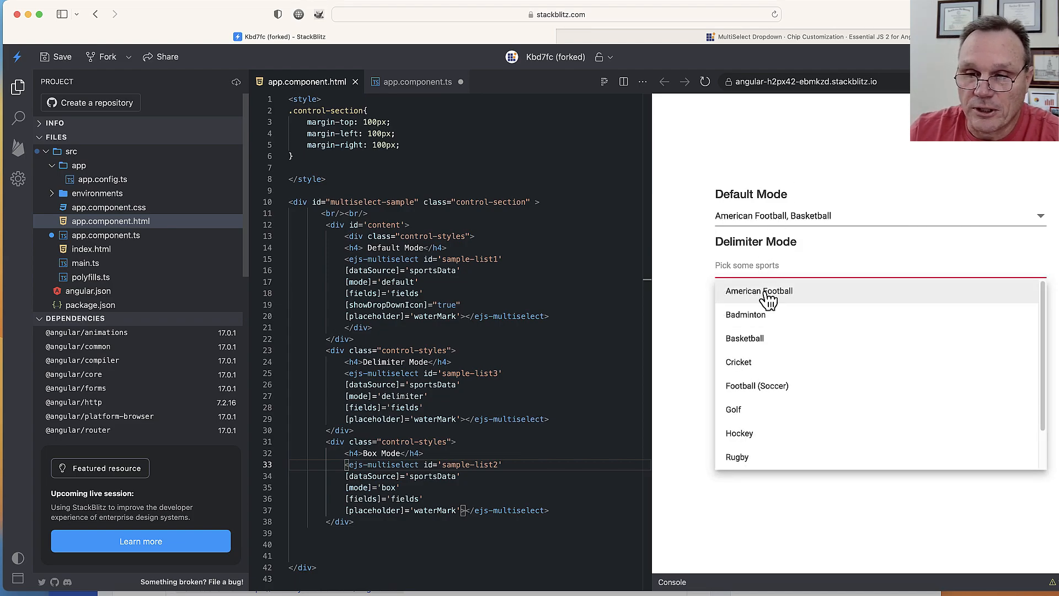
click(757, 386)
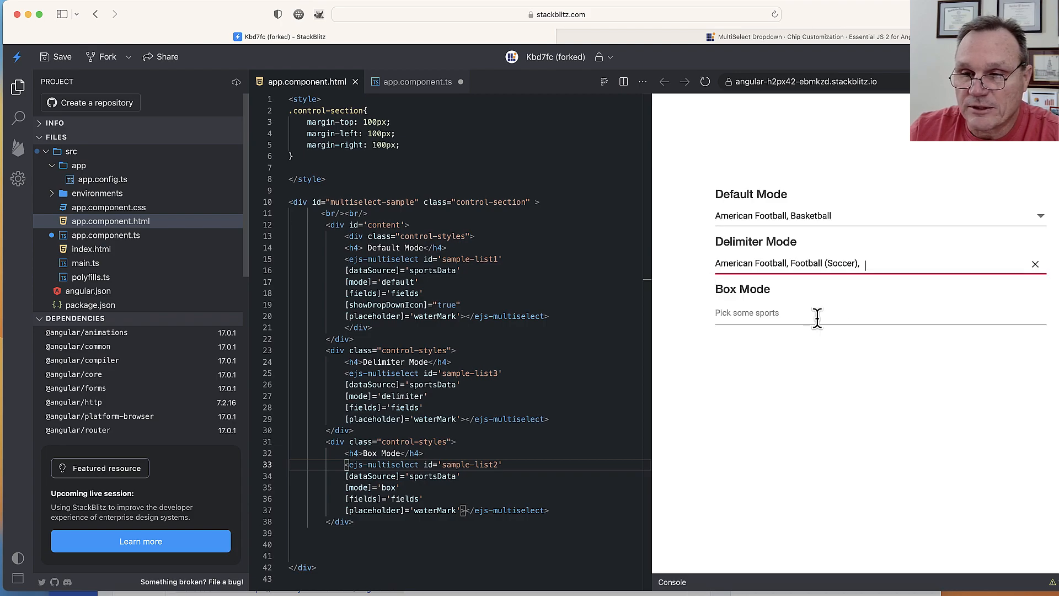
text(Hockey)
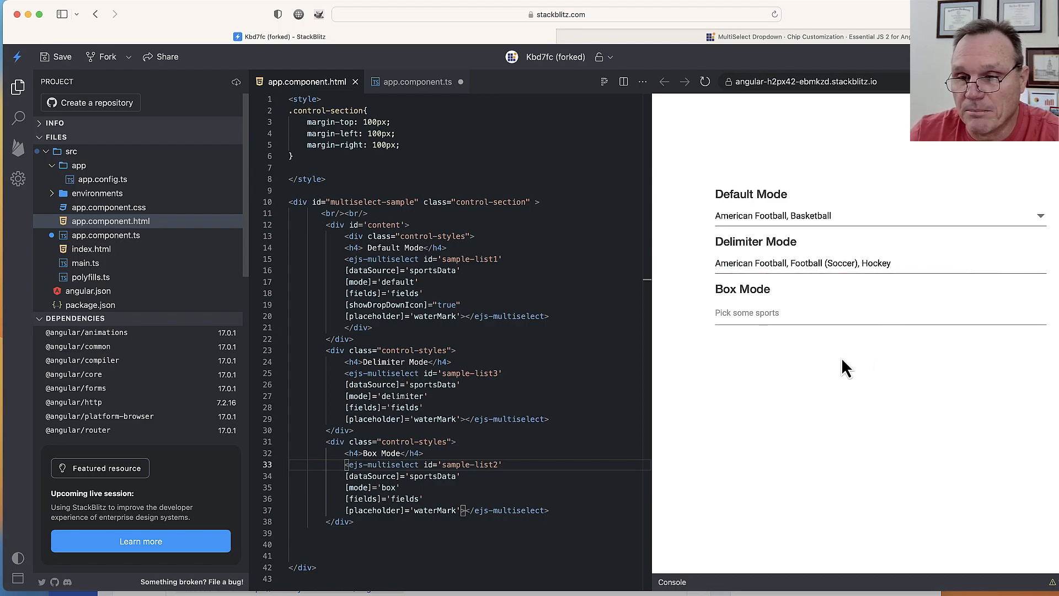
Step: Choose American Football, Basketball and Football (Soccer) in Box Mode, then blur so they stay as chips
click(771, 313)
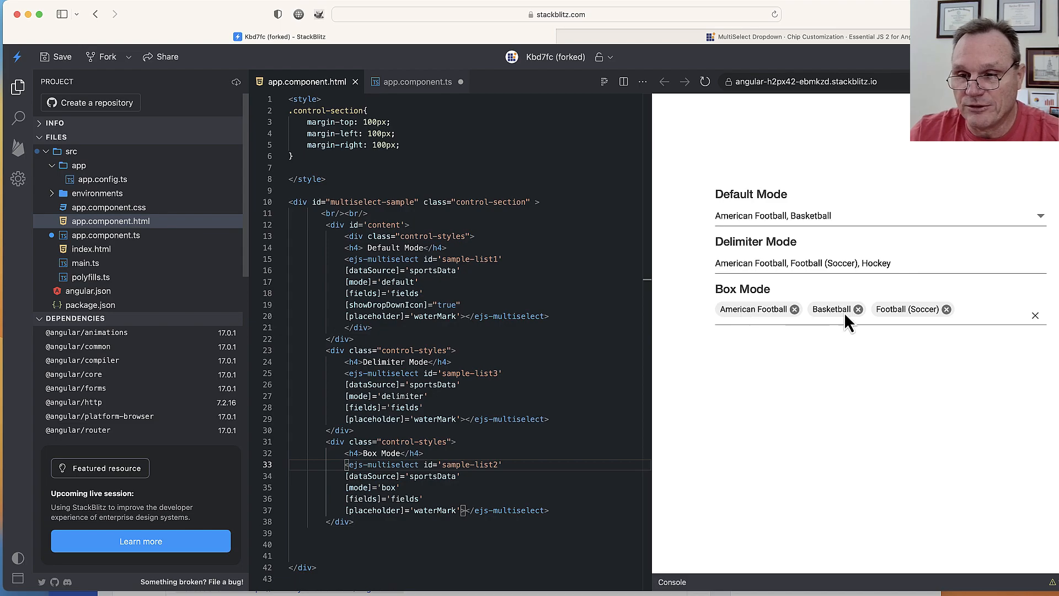
drag(709, 284, 939, 331)
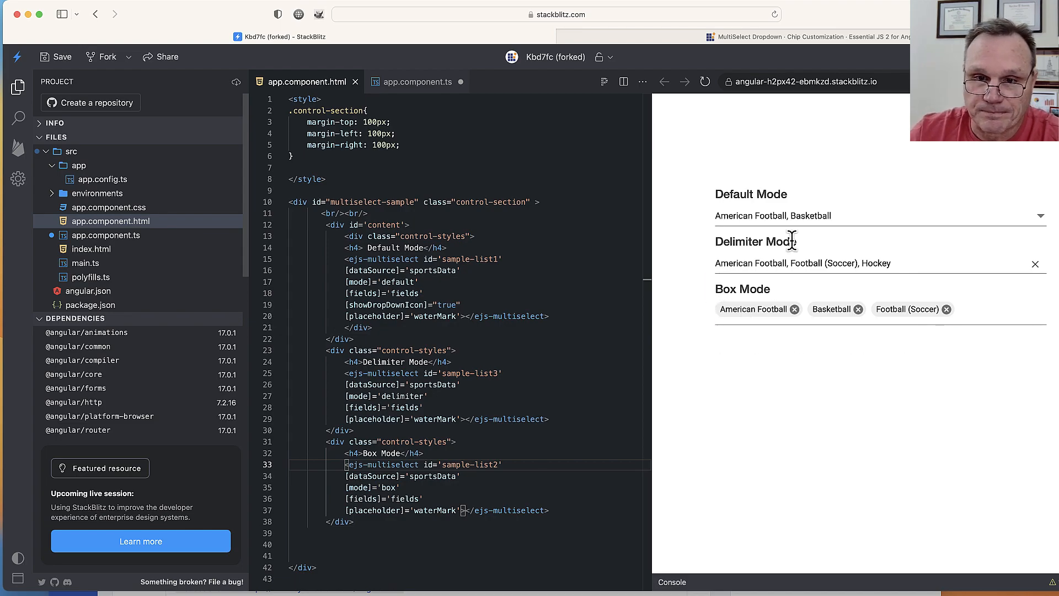
click(417, 81)
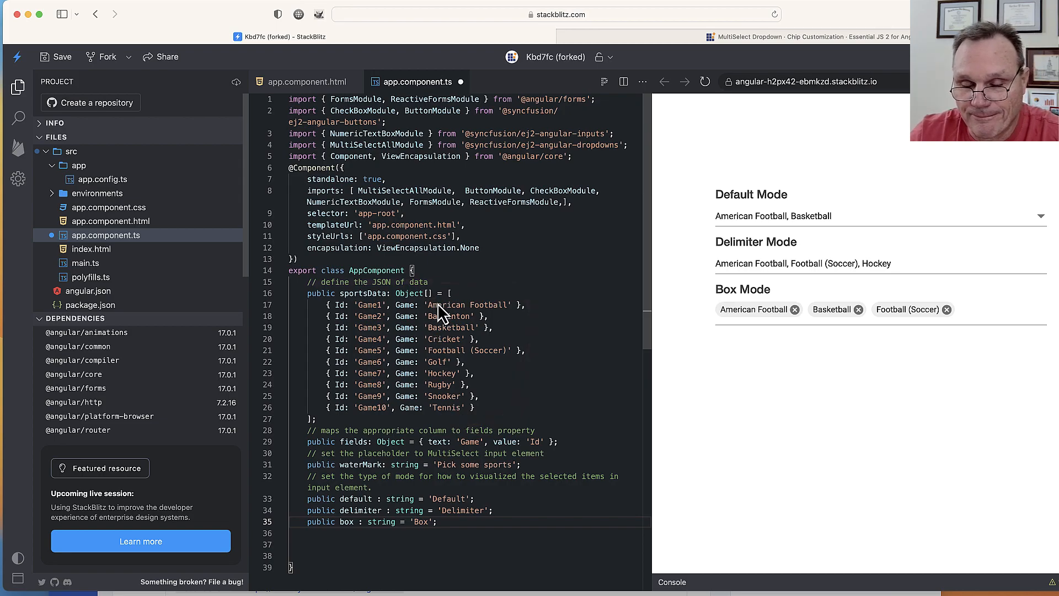
mouse_move(398, 462)
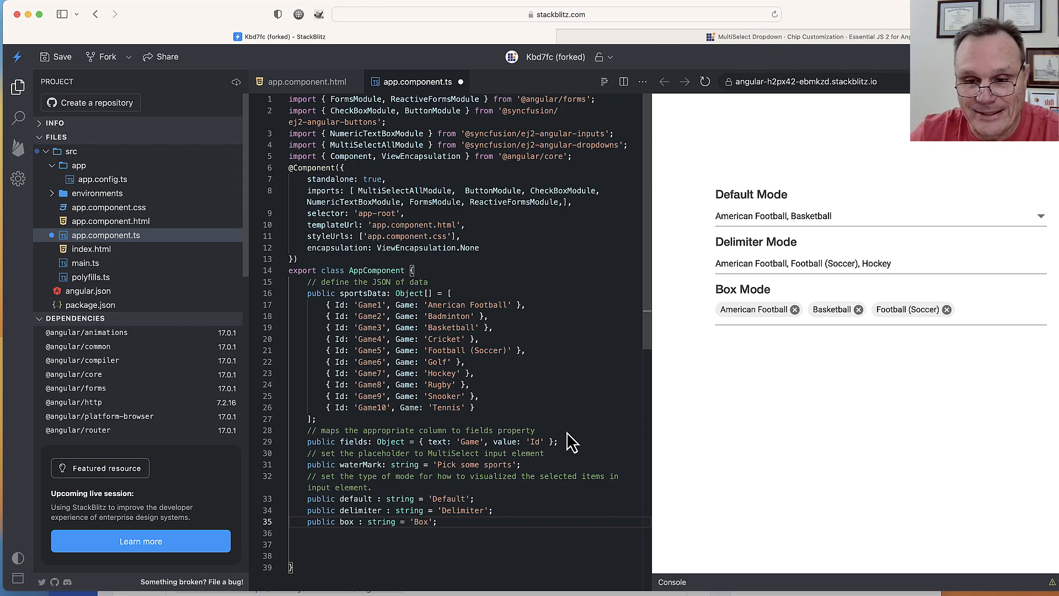
mouse_move(467, 518)
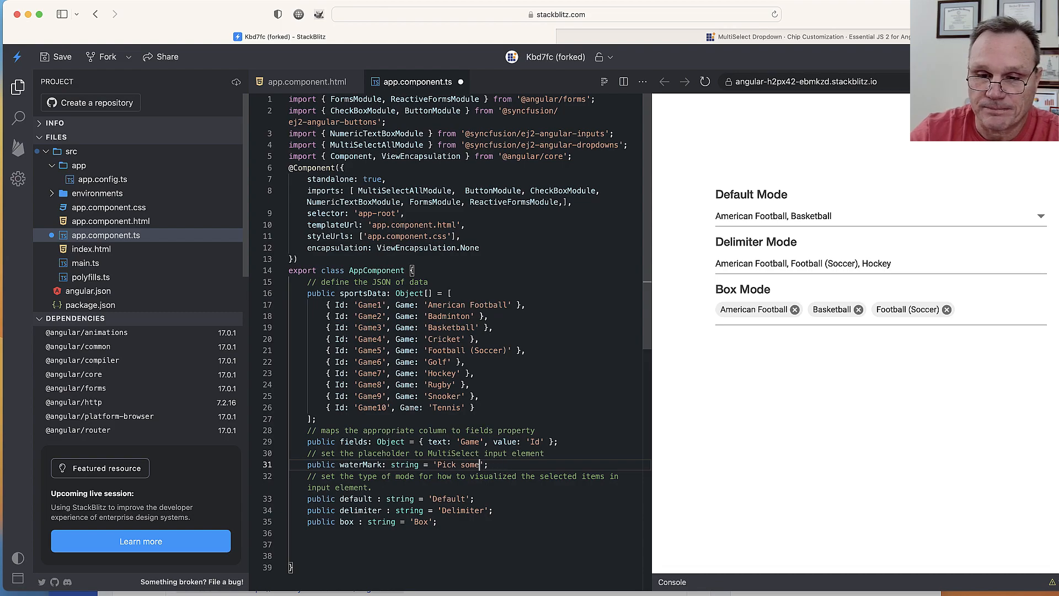
Step: Edit the waterMark placeholder from 'Pick some sports' to 'Pick something'
text(thing)
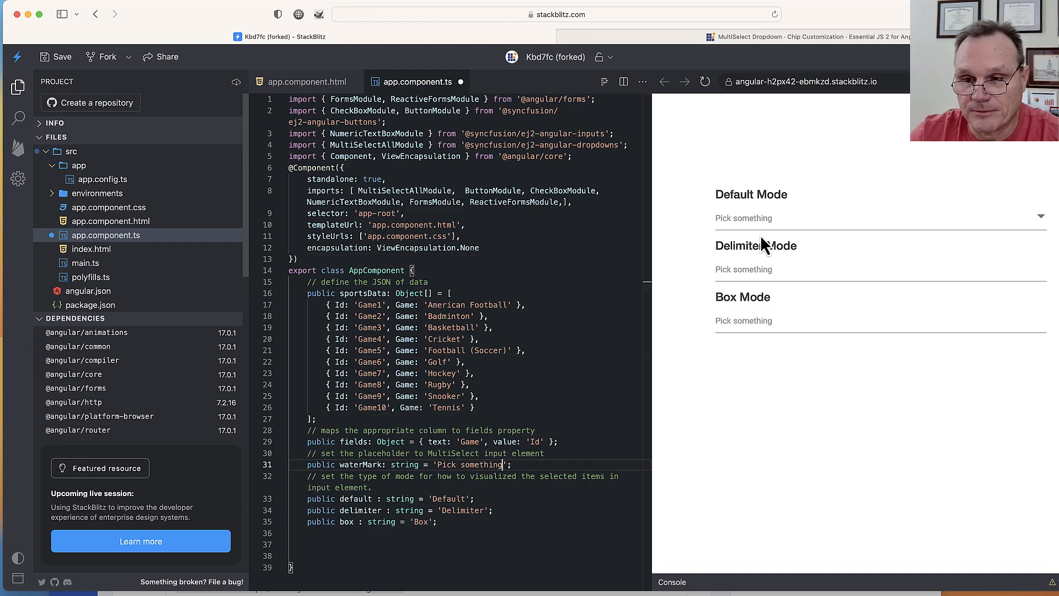
mouse_move(408, 515)
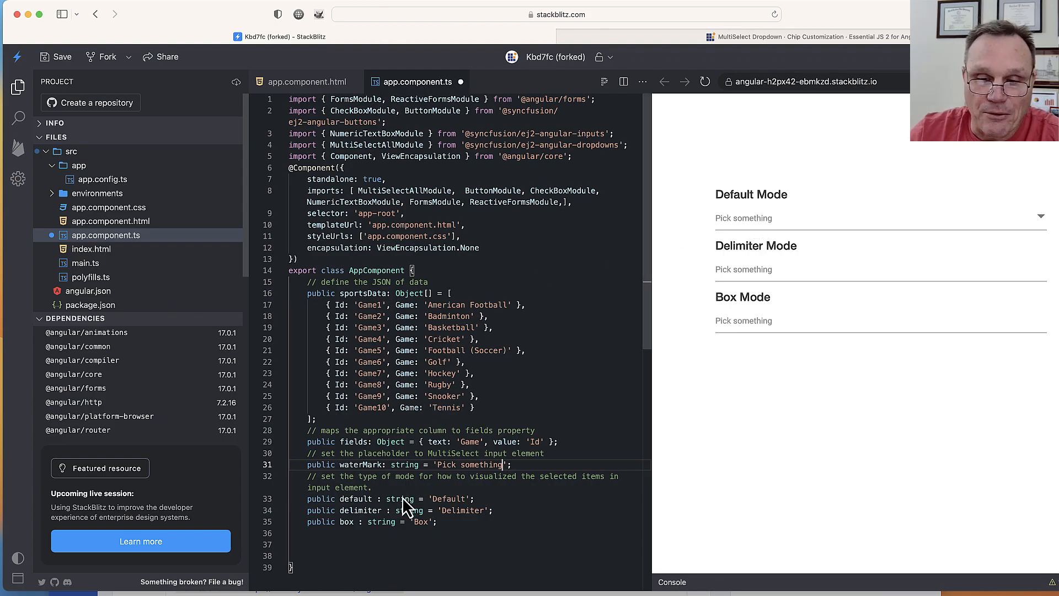
mouse_move(468, 525)
text(b)
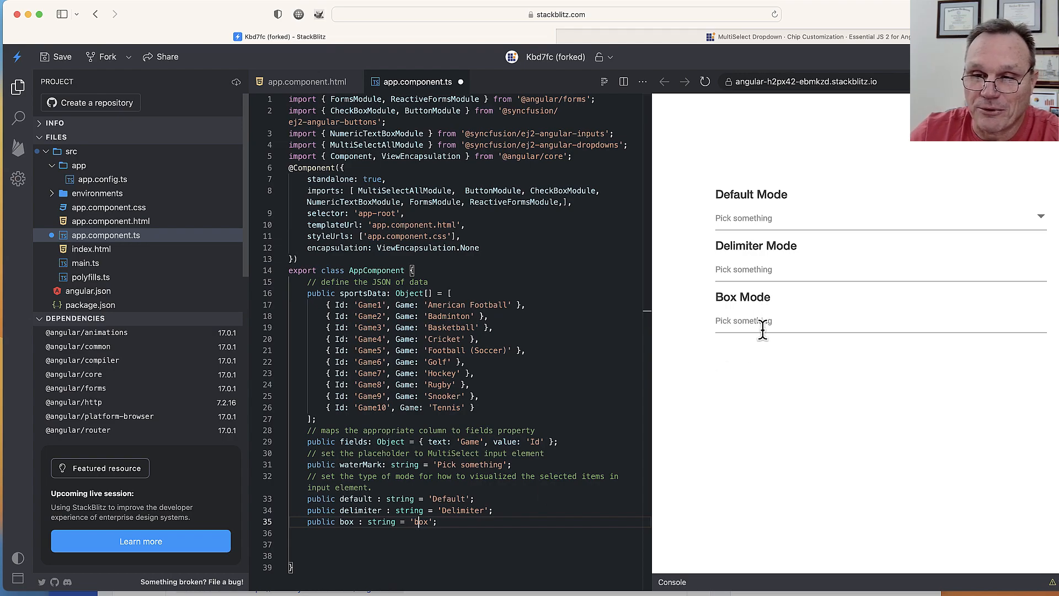
Step: Select American Football, Basketball and Football (Soccer) in the Box Mode preview field
click(762, 320)
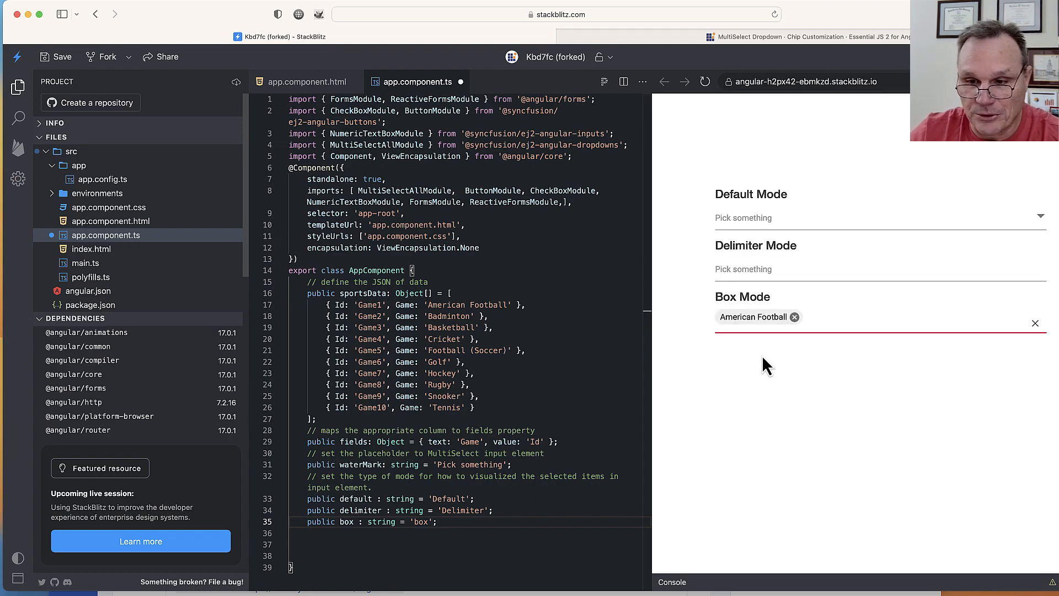
click(901, 320)
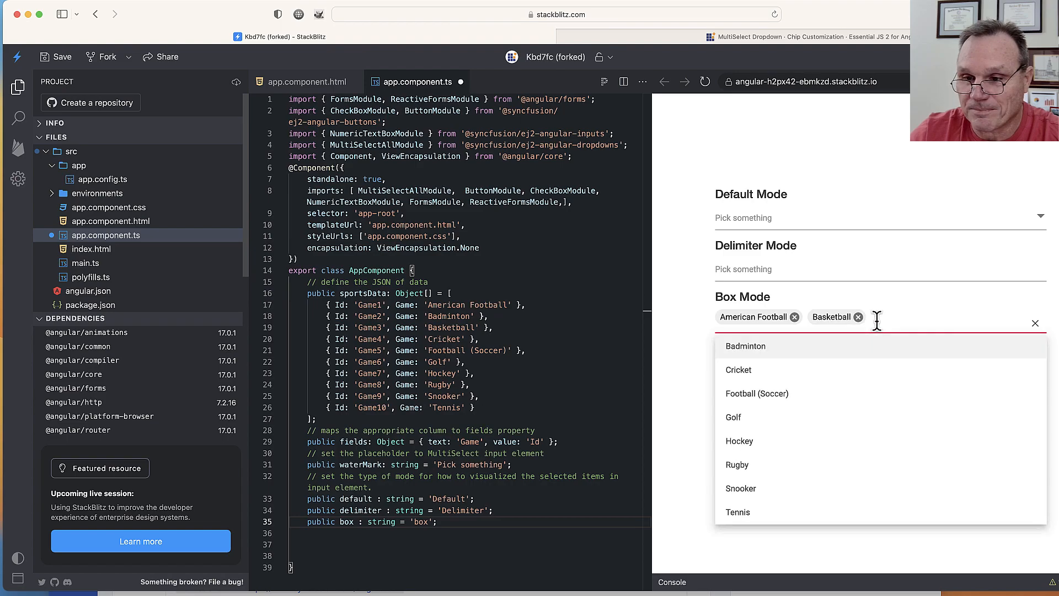
click(757, 393)
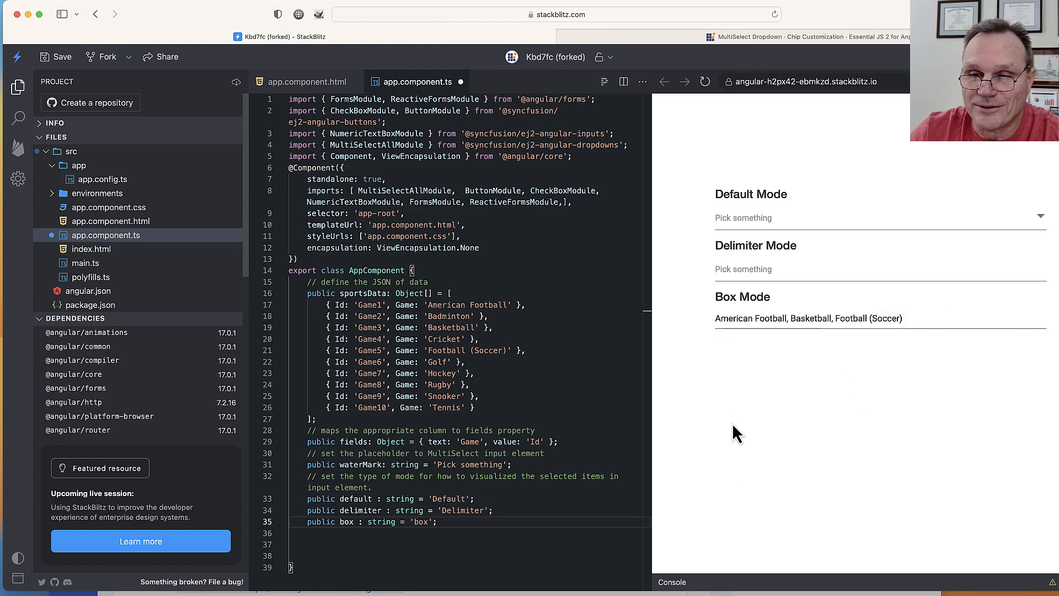
mouse_move(461, 516)
text(B)
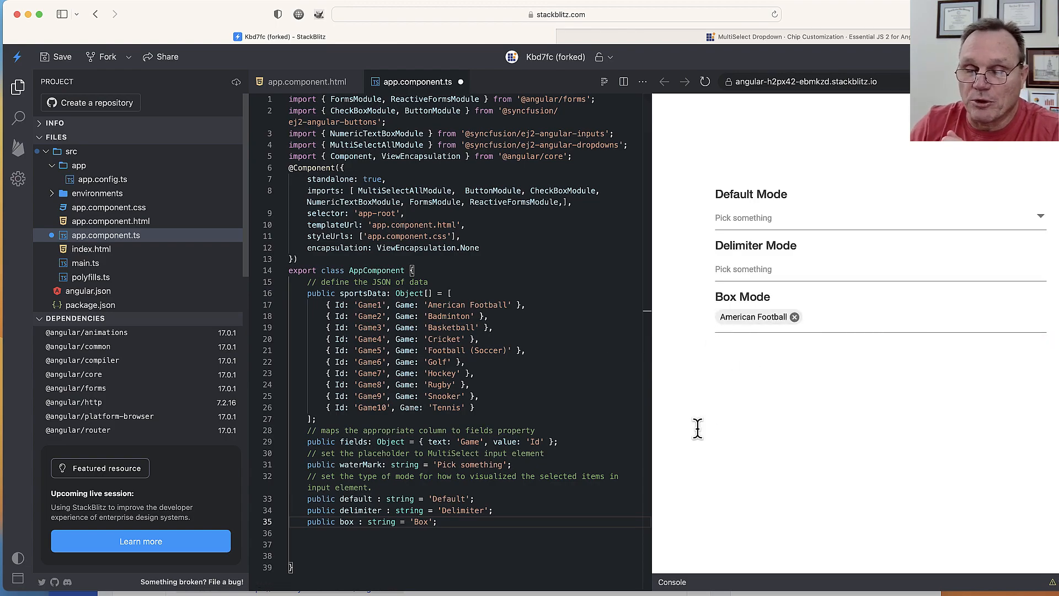
mouse_move(701, 446)
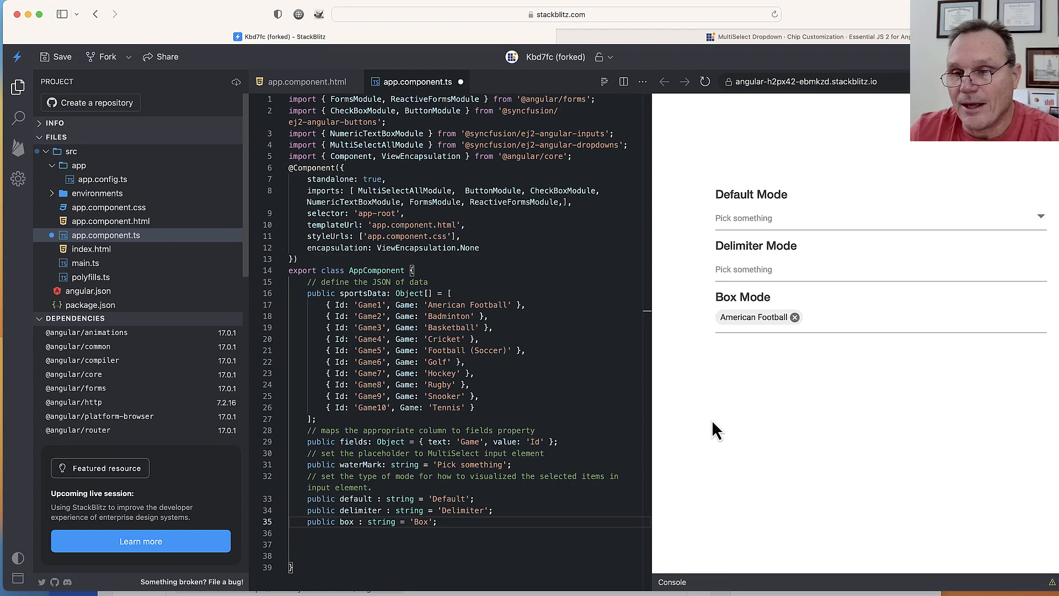
mouse_move(668, 340)
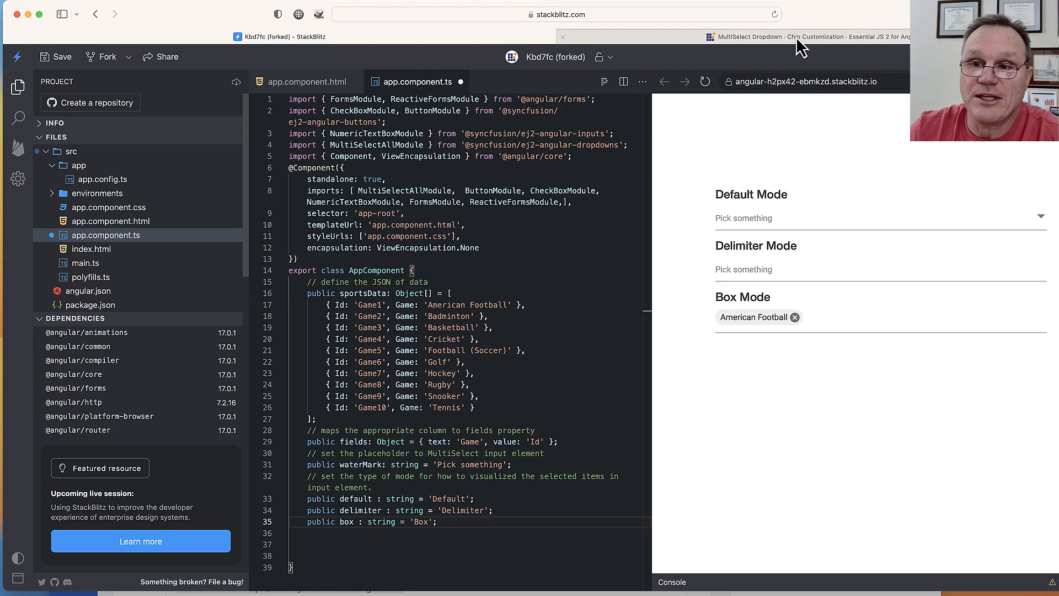
Step: Switch to the Syncfusion MultiSelect Chip Customization demo page
click(798, 36)
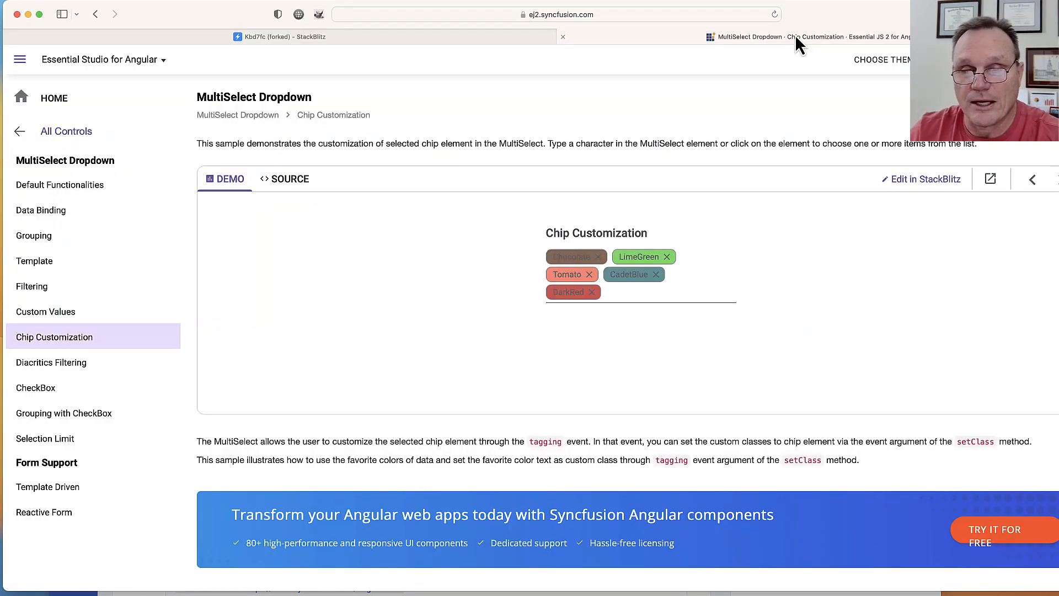
mouse_move(433, 271)
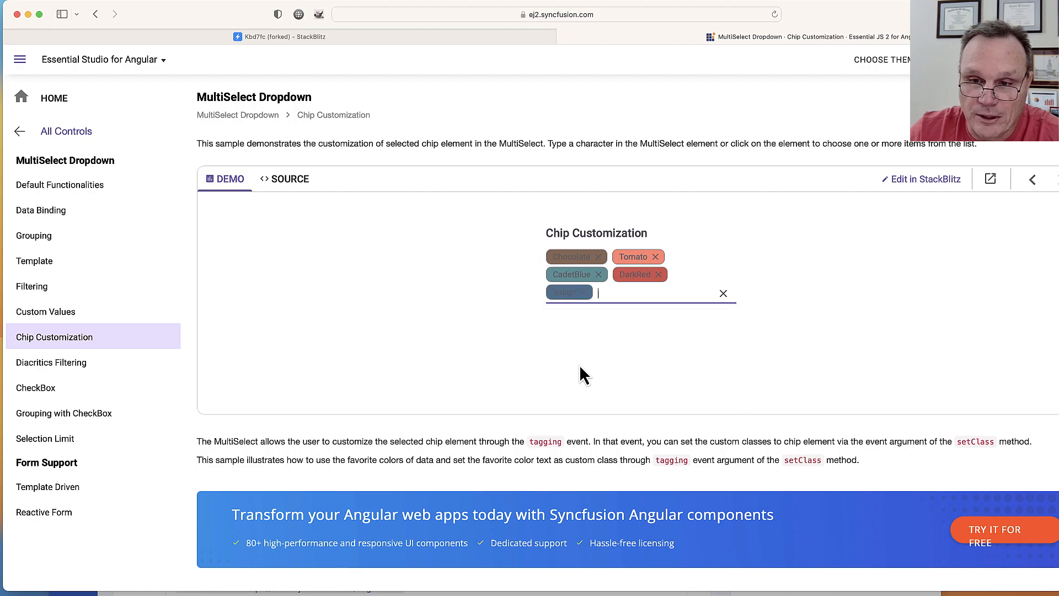
mouse_move(263, 274)
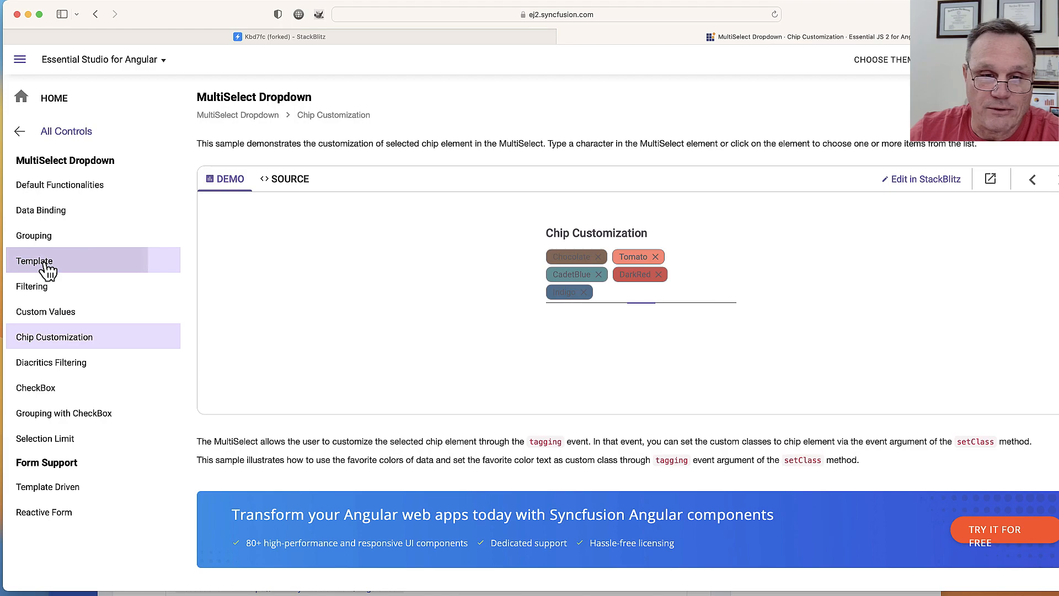
Step: In the MultiSelect Template sample, select Janet Leverling so she appears as a photo chip
click(35, 260)
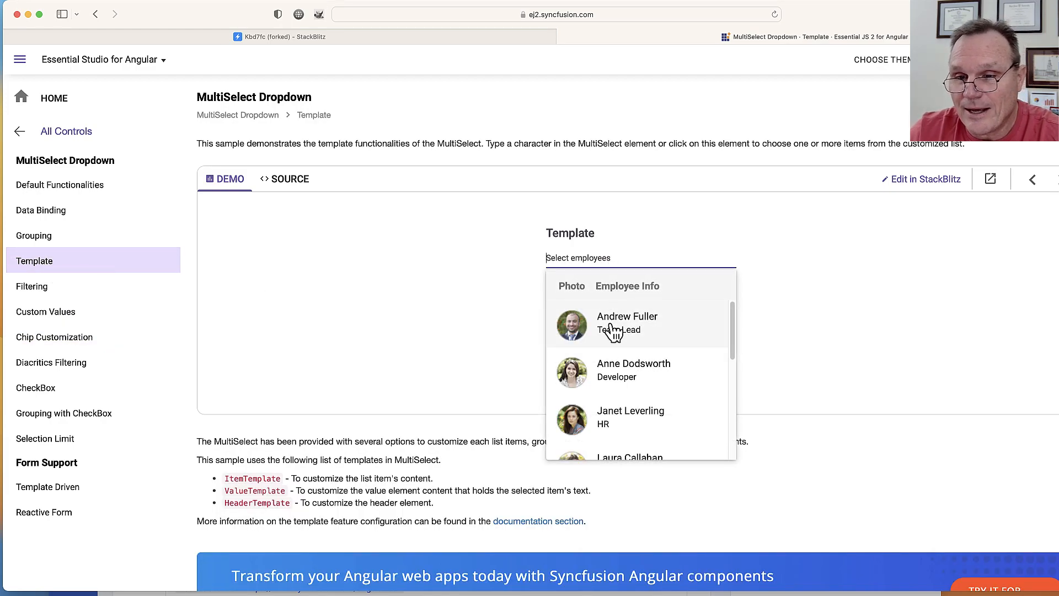
mouse_move(602, 377)
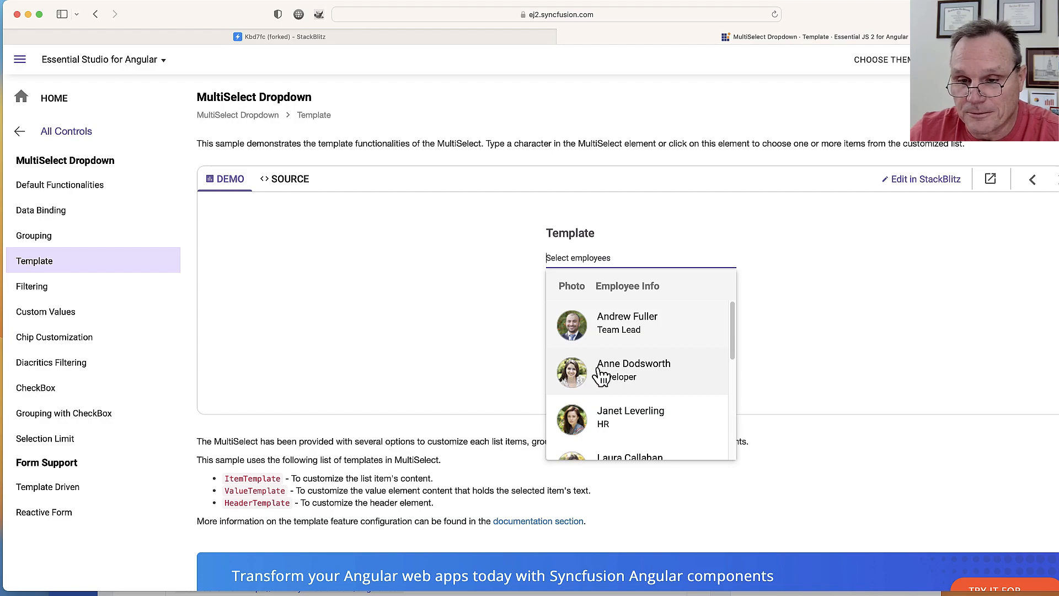
click(630, 418)
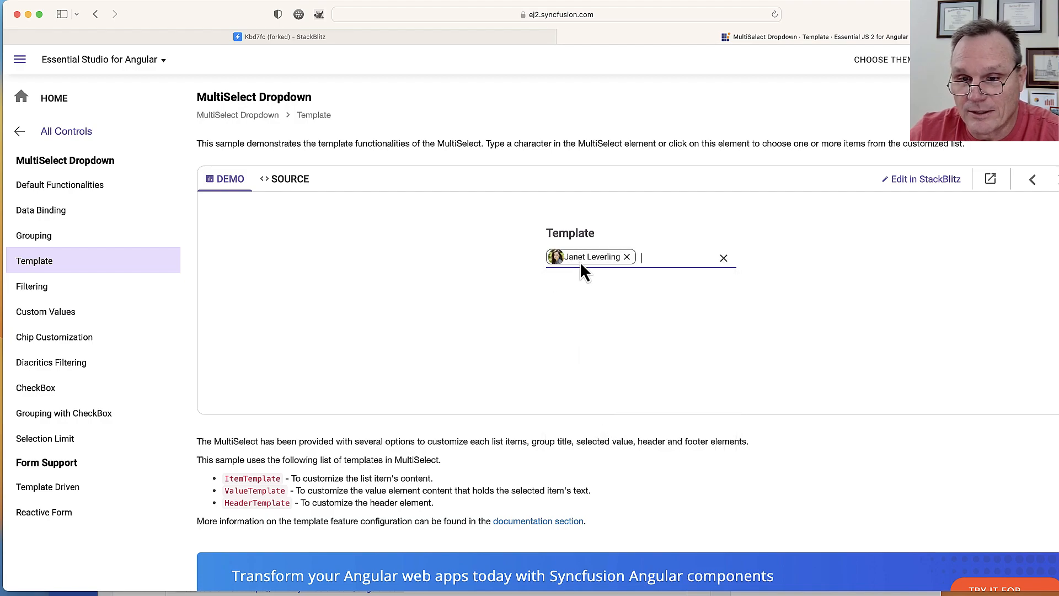